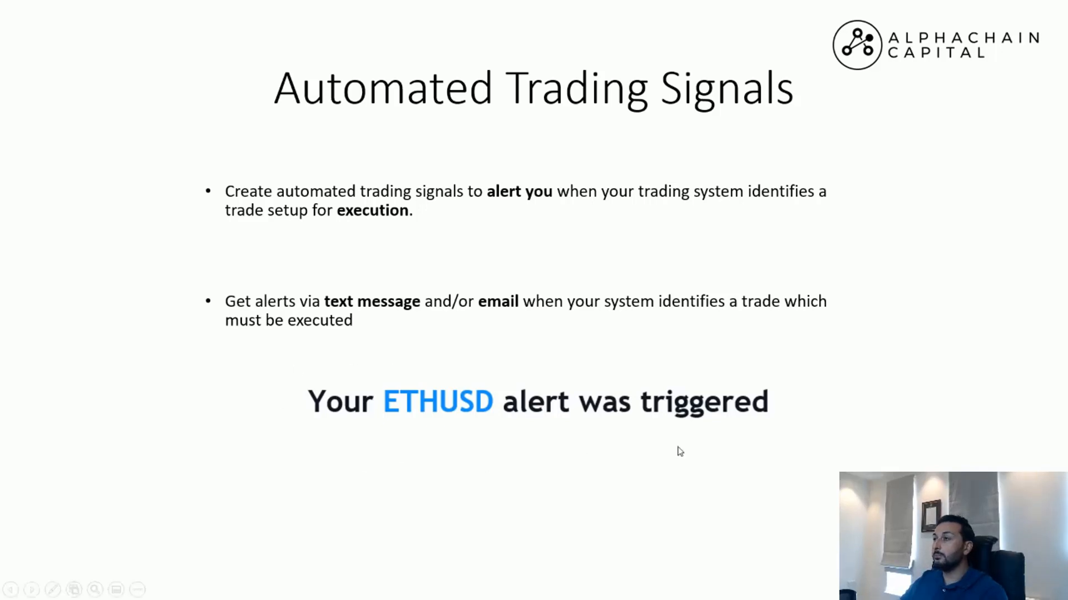
mouse_move(591, 343)
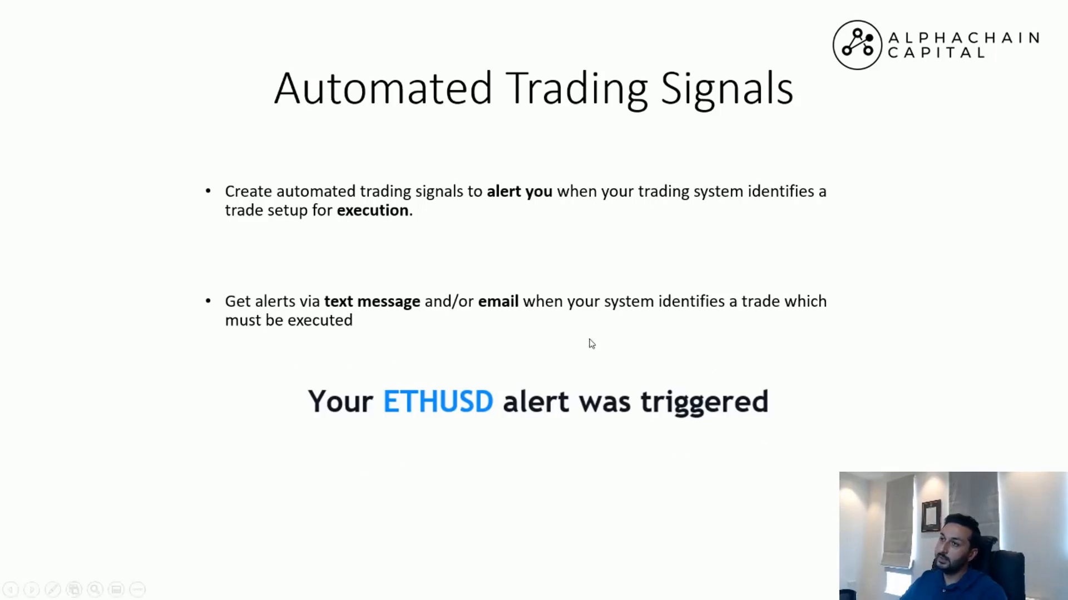
mouse_move(401, 376)
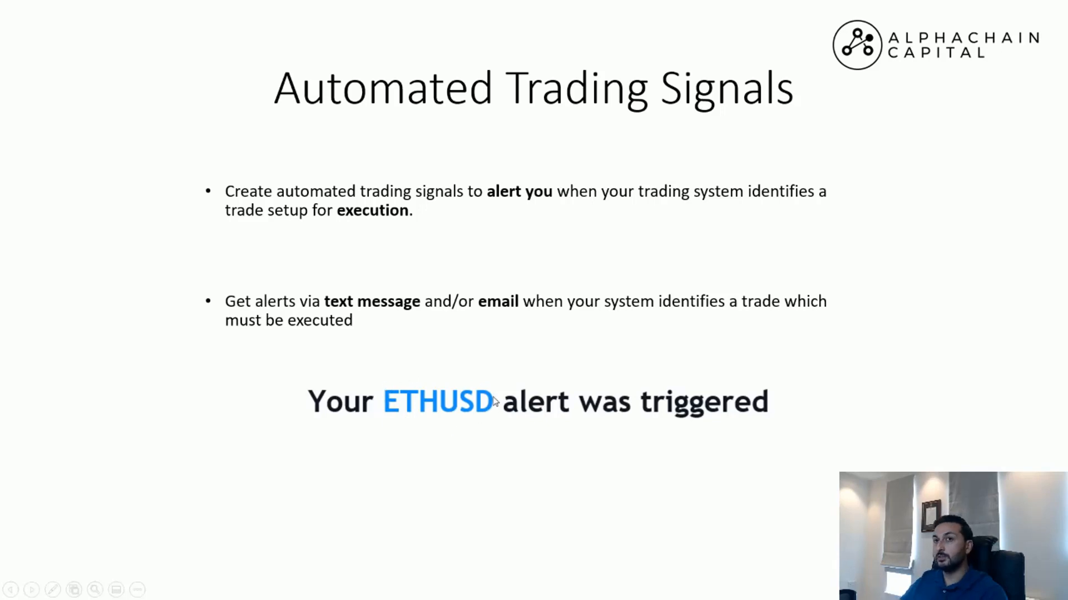
mouse_move(489, 387)
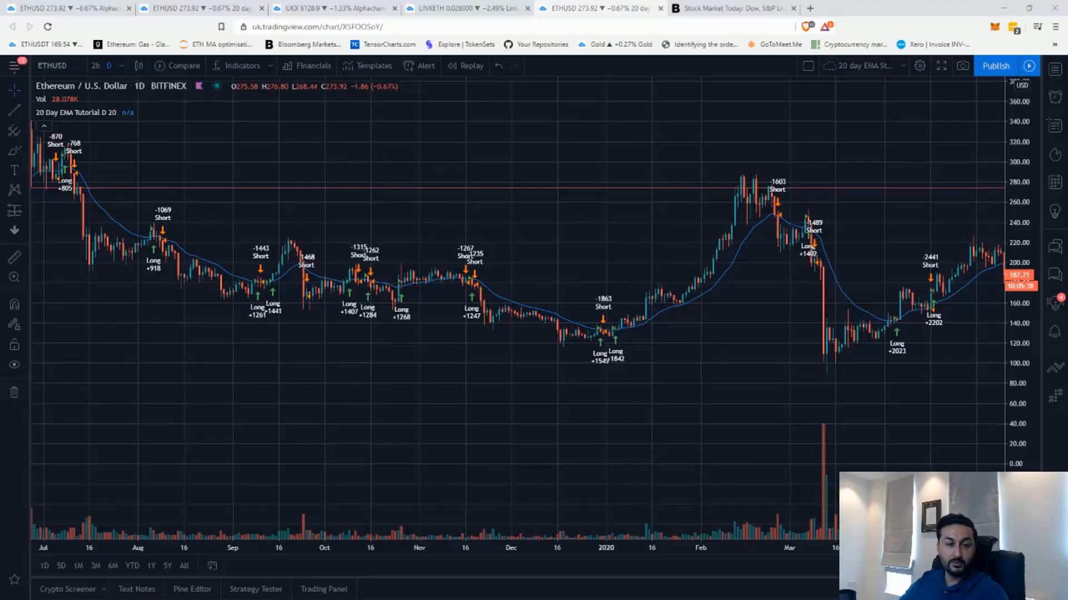
mouse_move(379, 333)
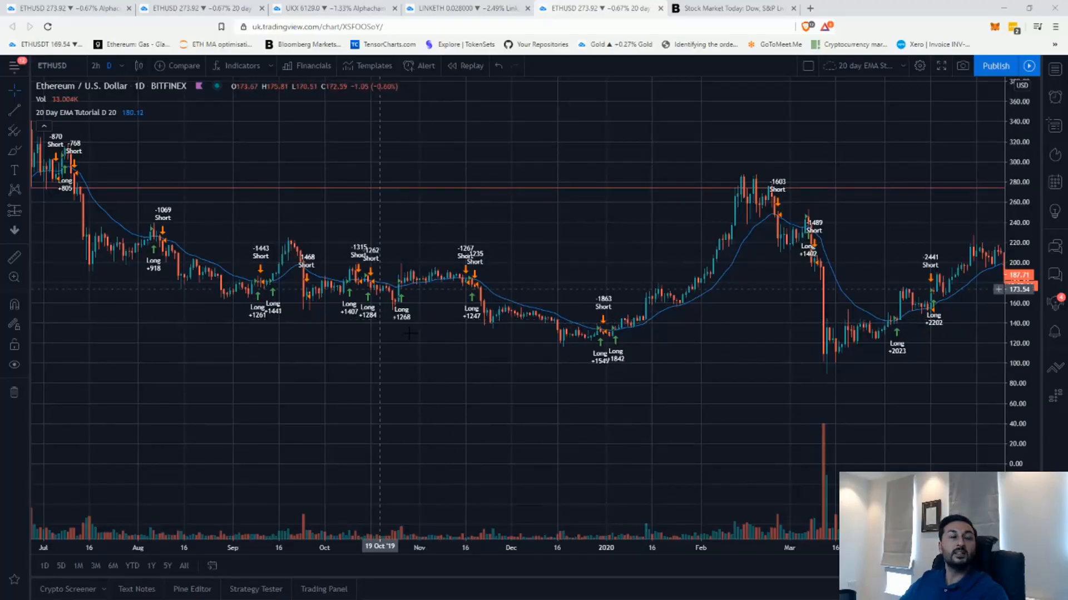
mouse_move(419, 184)
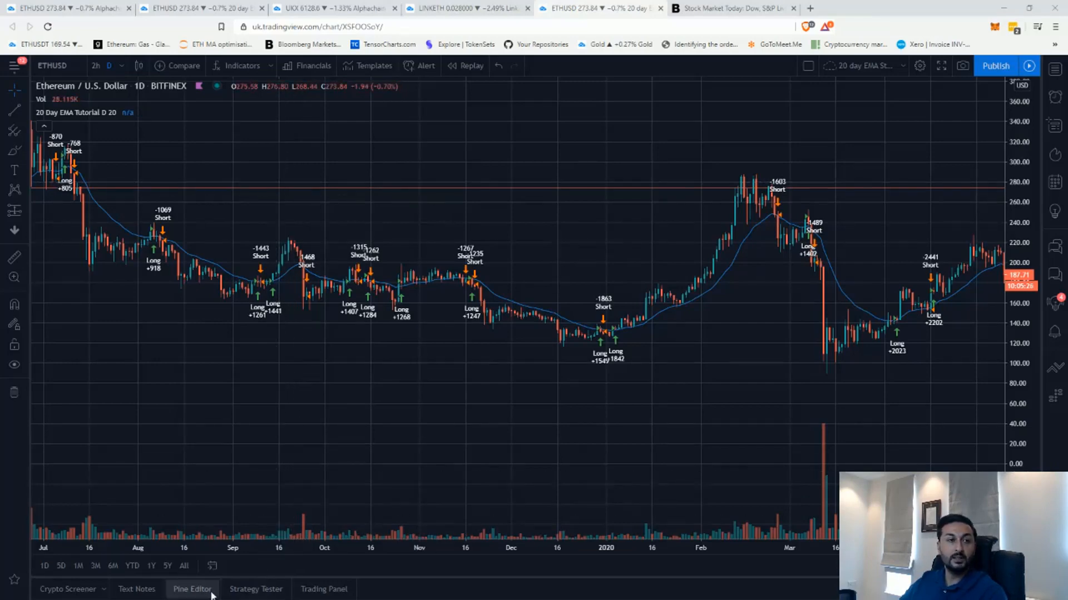
Start a blank Pine script from the Pine Editor, discarding the current script's unsaved changes
click(192, 589)
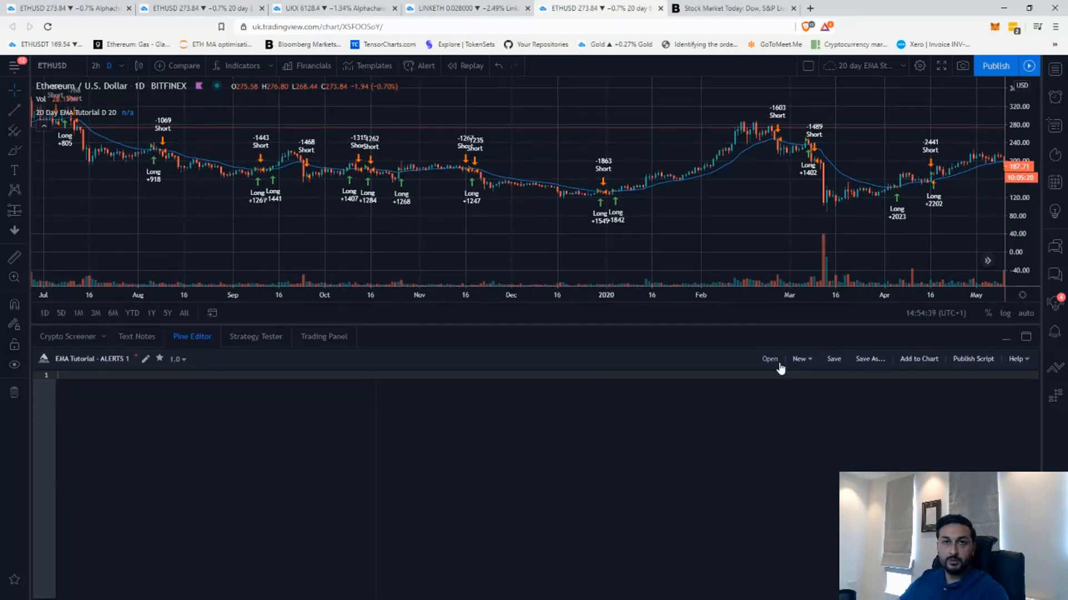
click(800, 358)
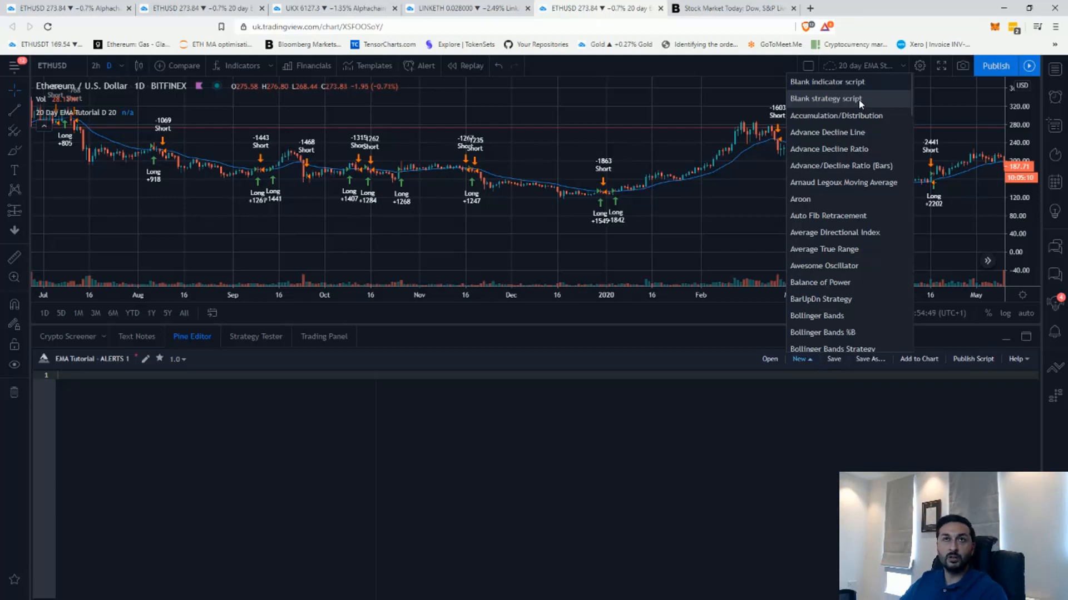
click(827, 98)
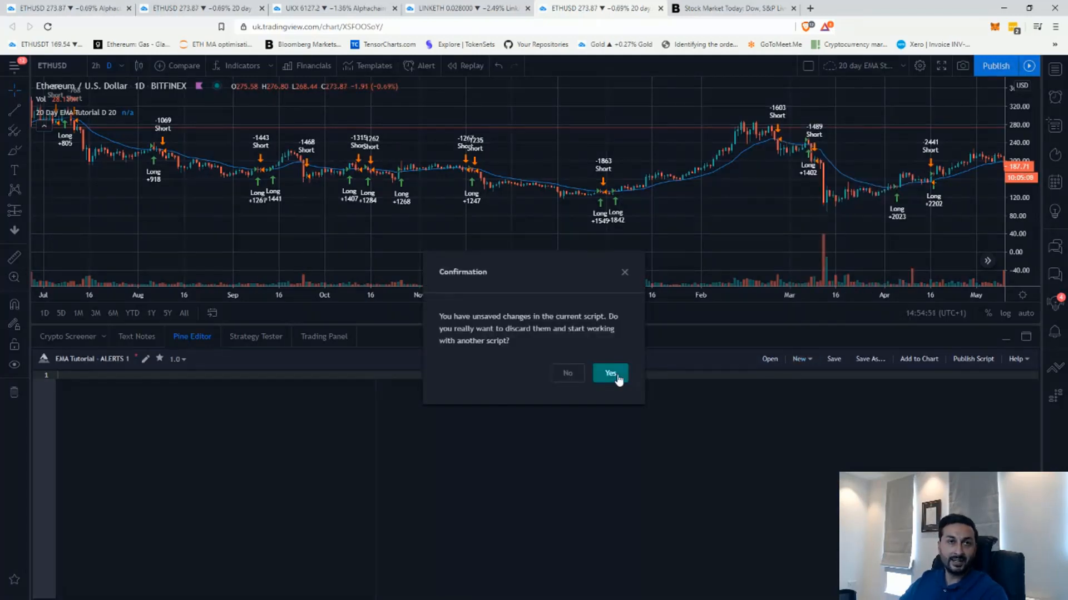
click(610, 373)
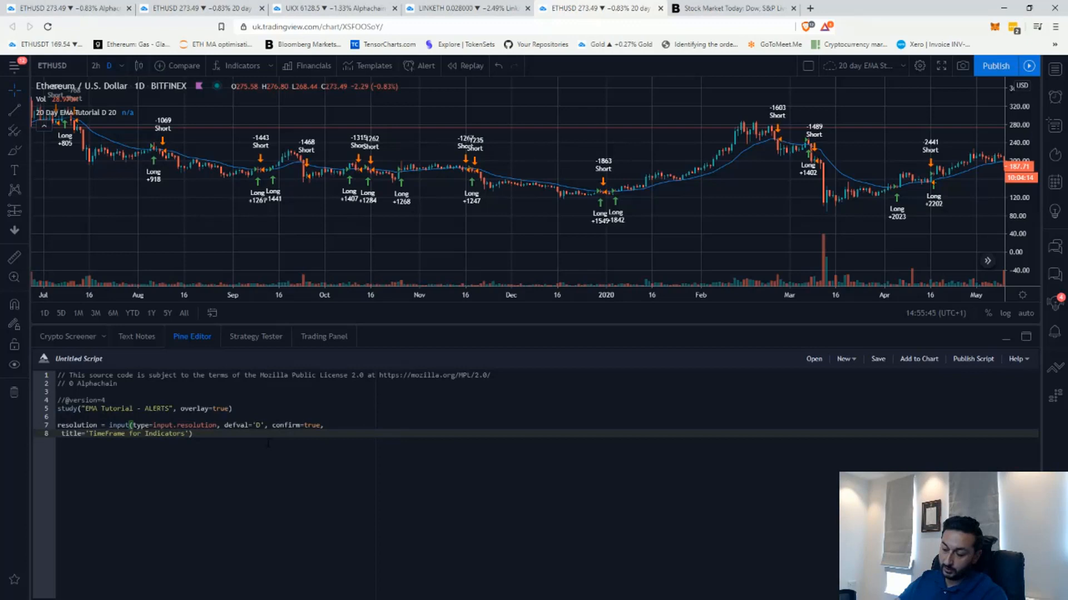
Add the '// constants' and '//EMA' sections below the timeframe input
key(enter)
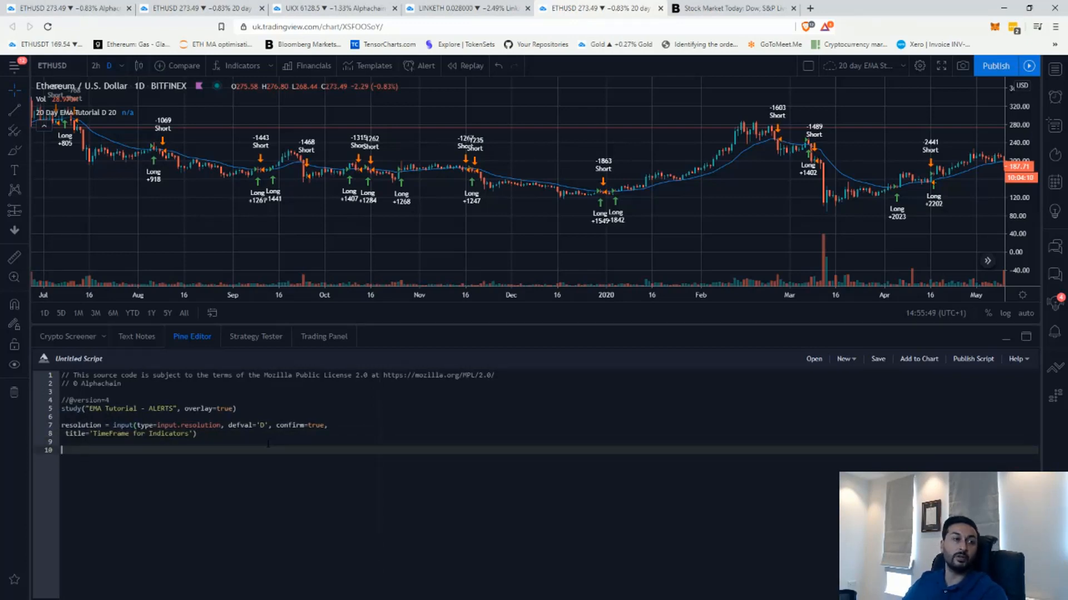
text(// constants)
text(symbol = security(syminfo.tickerid, resolution, close)
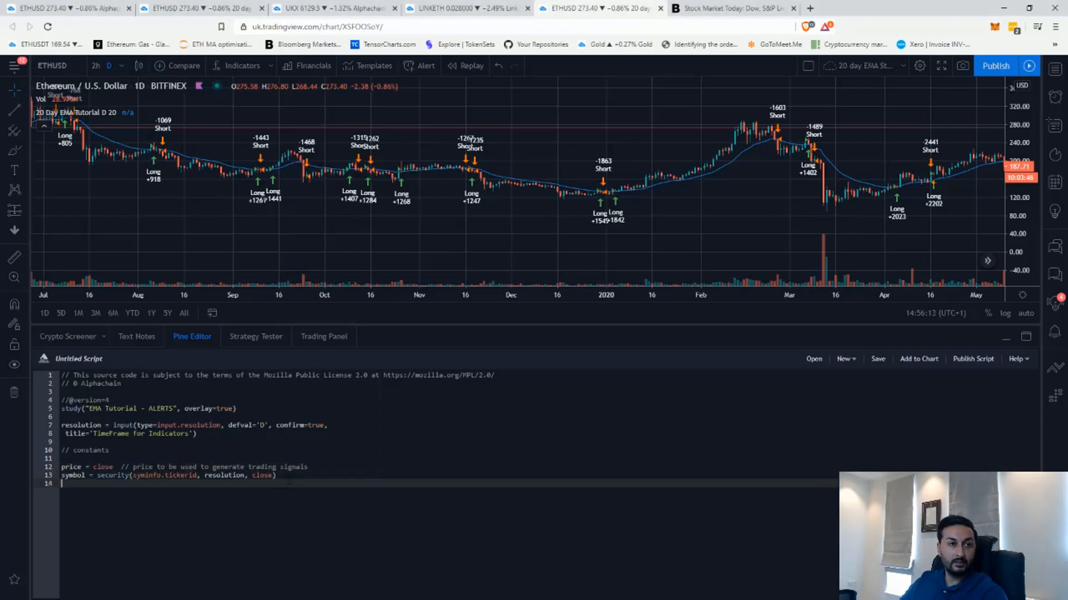
text(//EMA)
text(ema_val = input(defval=20, title="EMA)
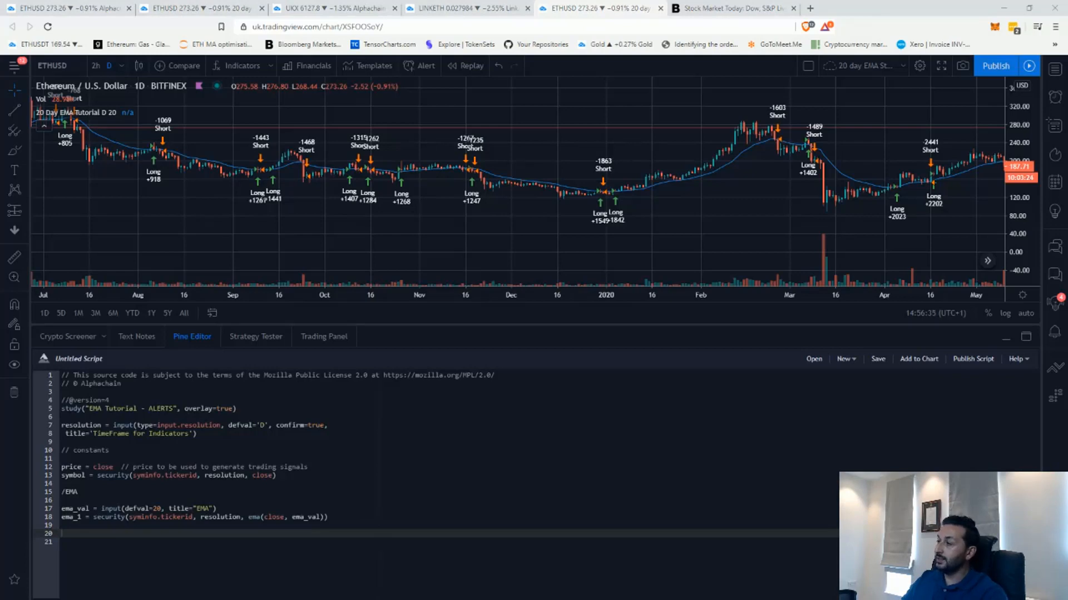
Add the '//SIGNALS' section with long_signal and short_signal conditions
text(//SIGNALS)
text(short_signal = price < ema_1)
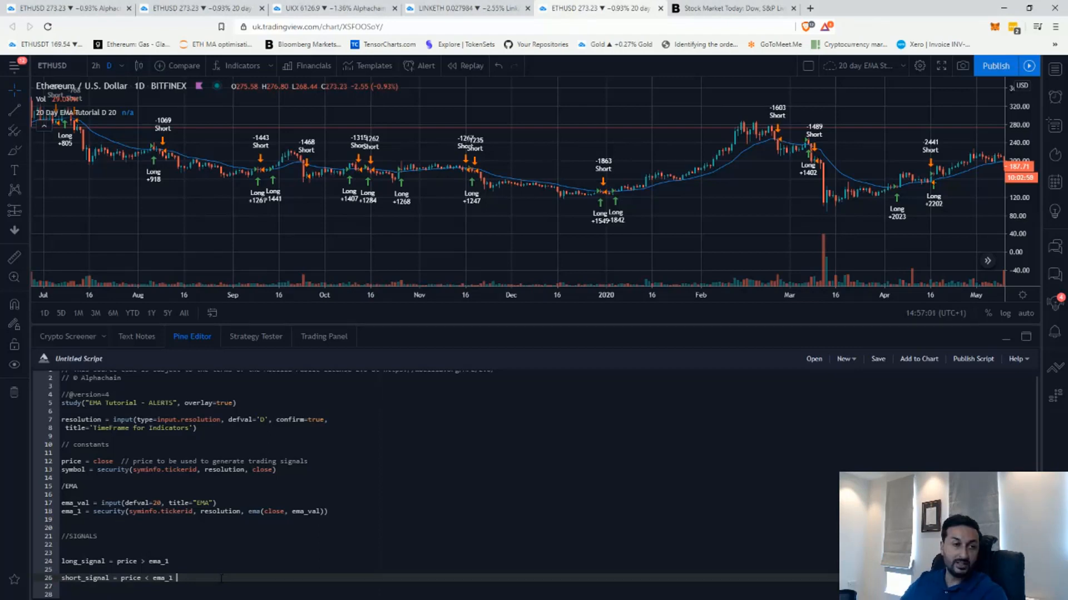
key(enter)
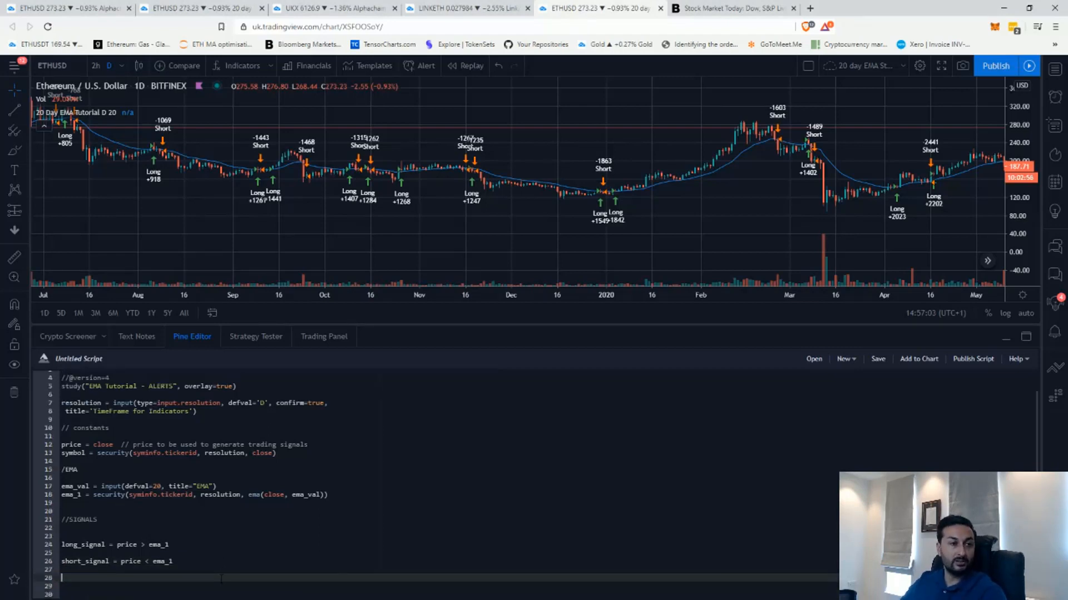
mouse_move(431, 368)
text(// Long Signals)
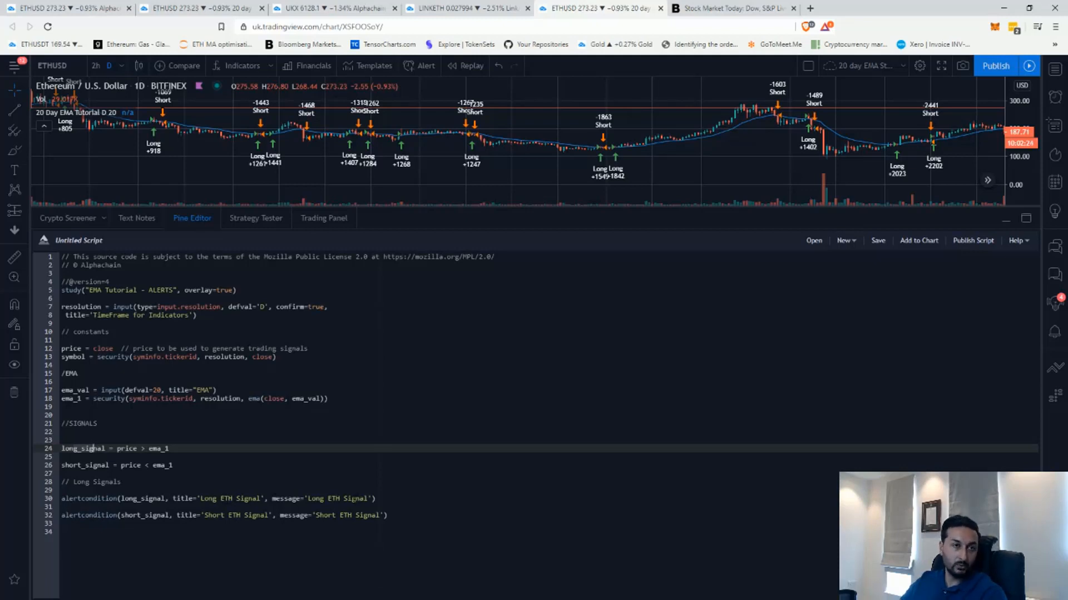
Add 'p1 = plot(ema_1, color=color.blue, linewidth=1)' on the script's last line
click(327, 498)
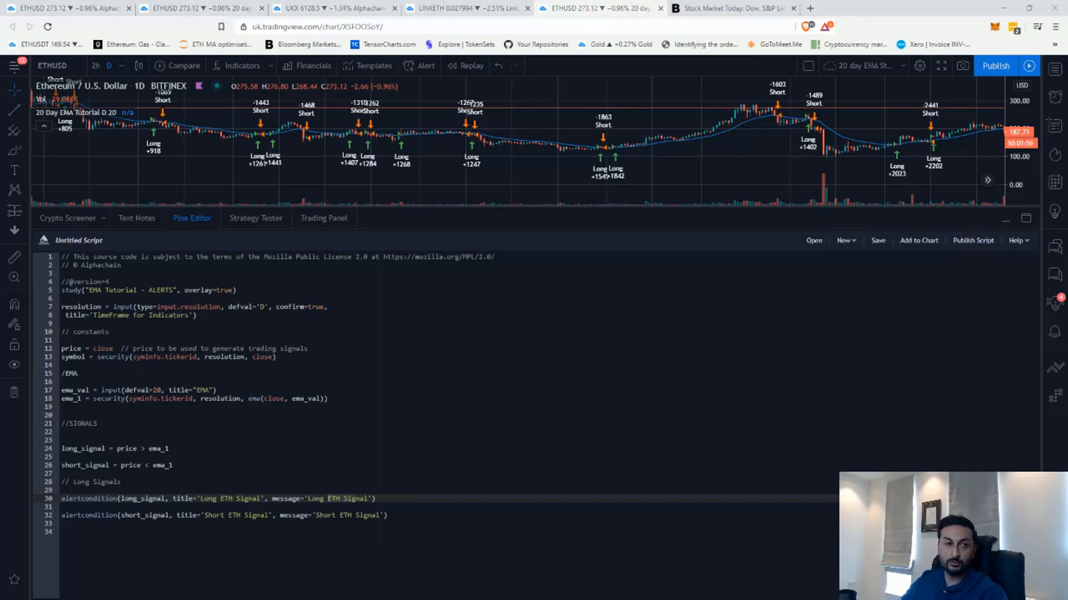
text(p1 = plot(ema_1, color=color.blue, linewidth=1))
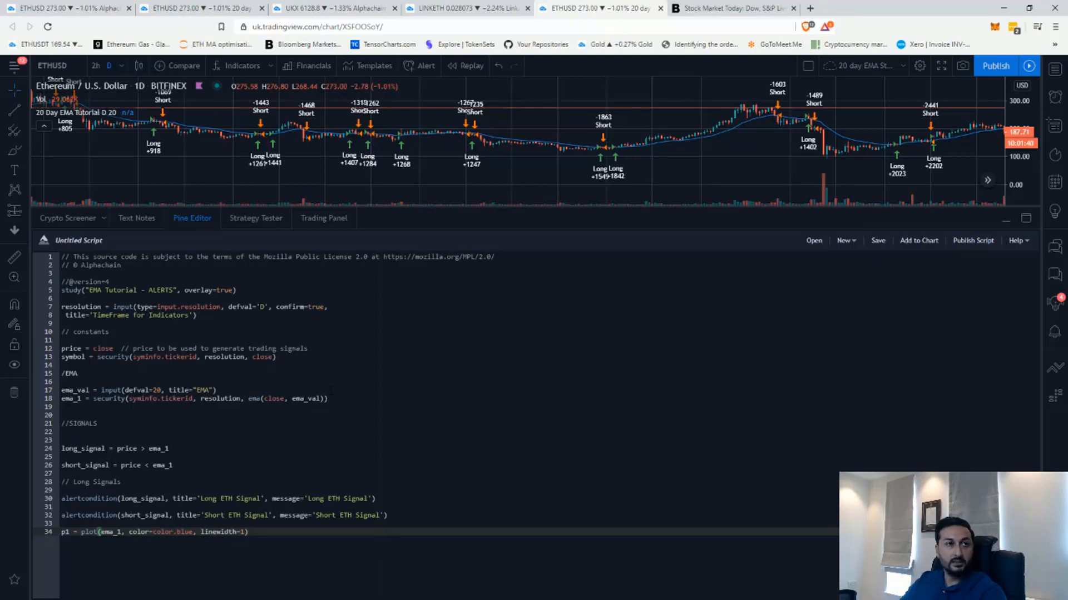
mouse_move(774, 234)
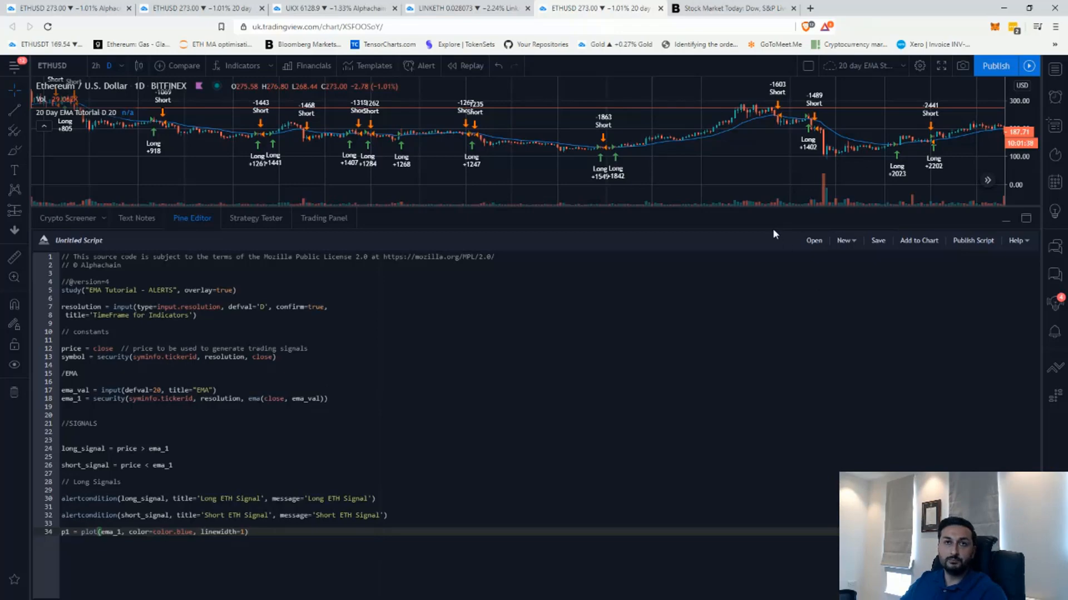
mouse_move(767, 205)
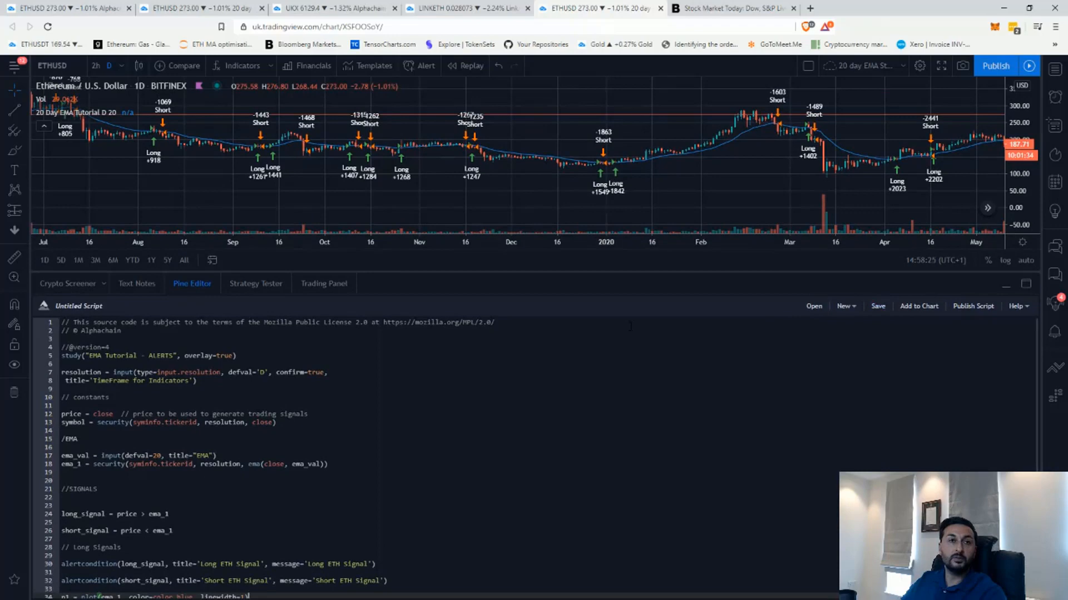
Save the script under the name 'EMA Alerts'
click(877, 306)
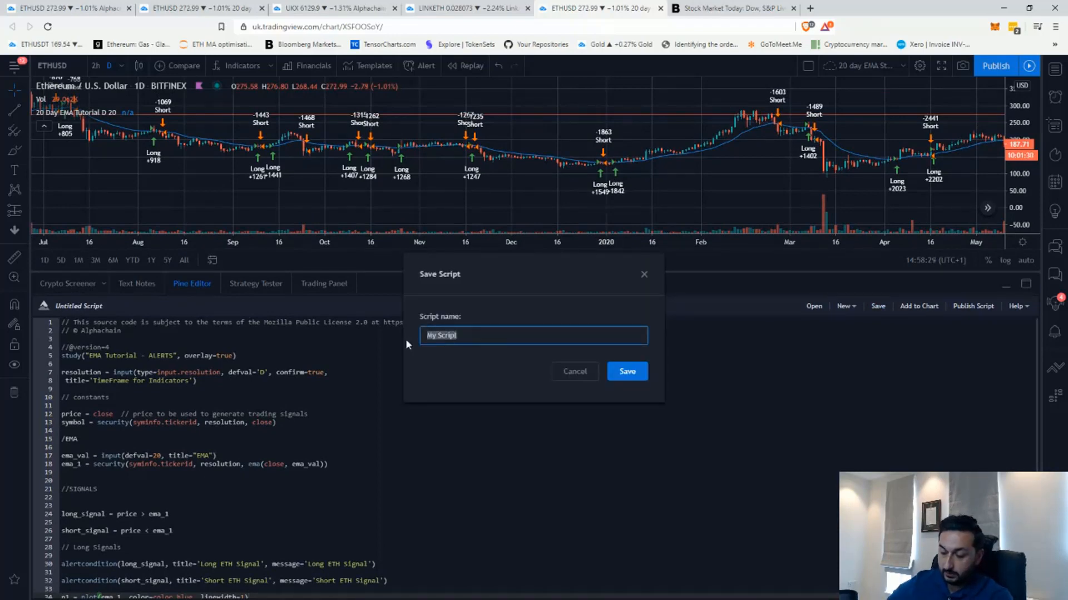
text(EMA Alerts)
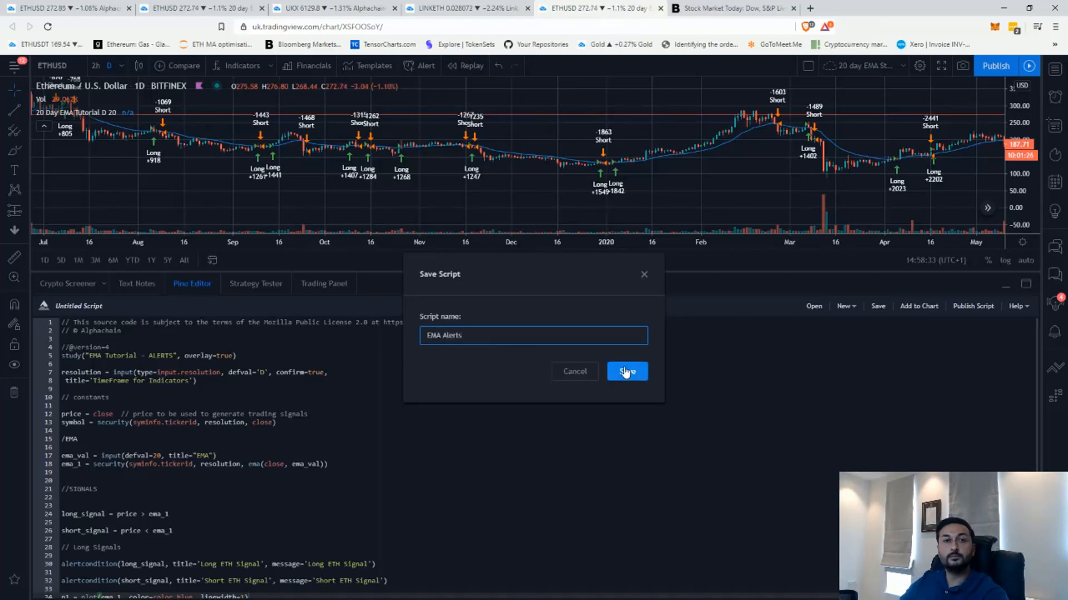
click(626, 371)
text(/)
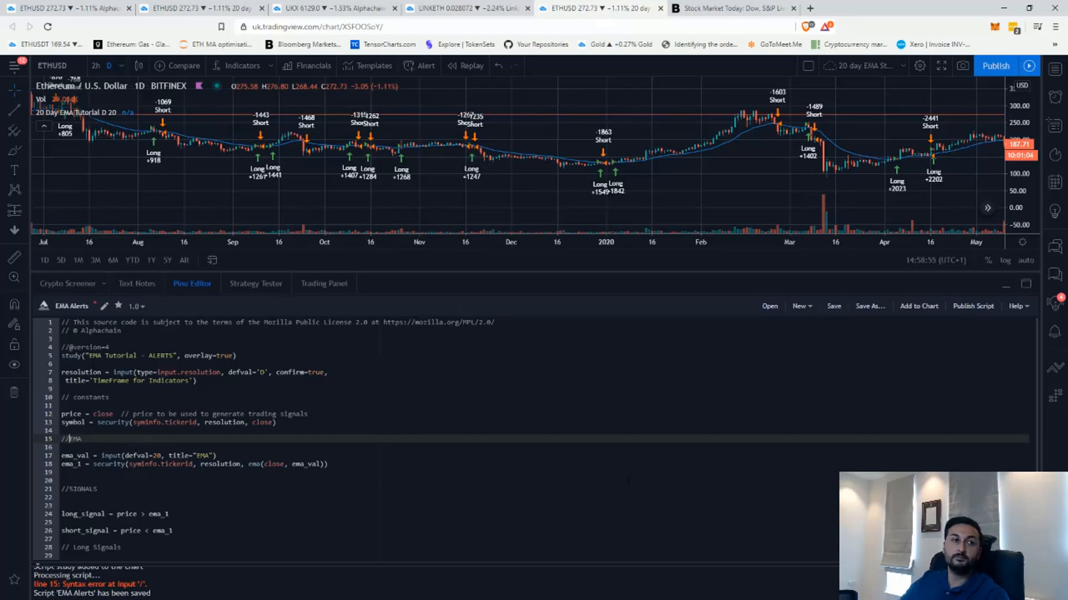
Resave the script and add it to the chart with a 1 day timeframe
click(833, 305)
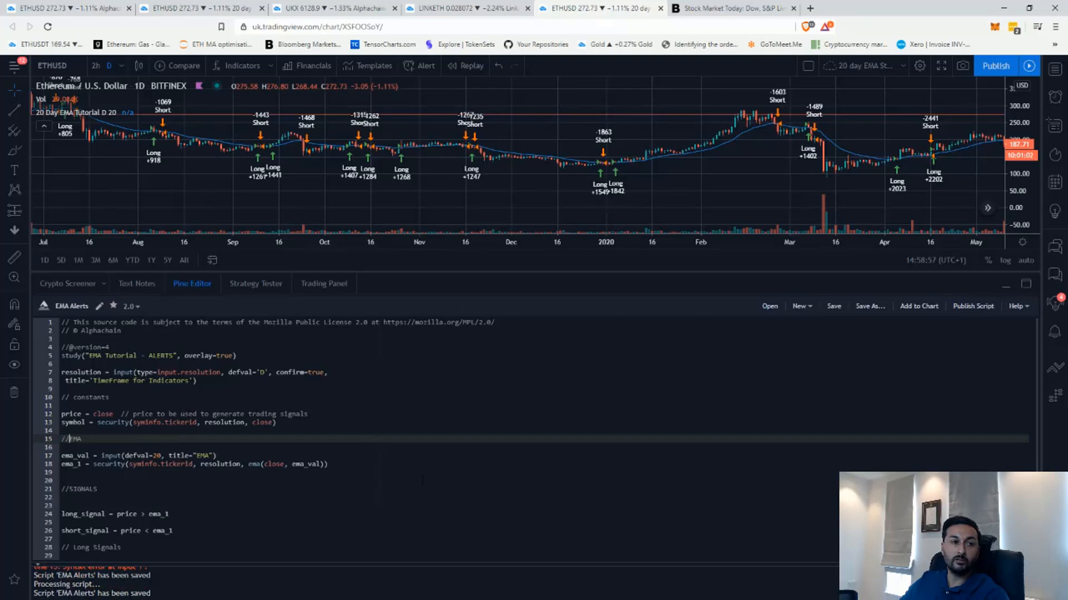
mouse_move(918, 306)
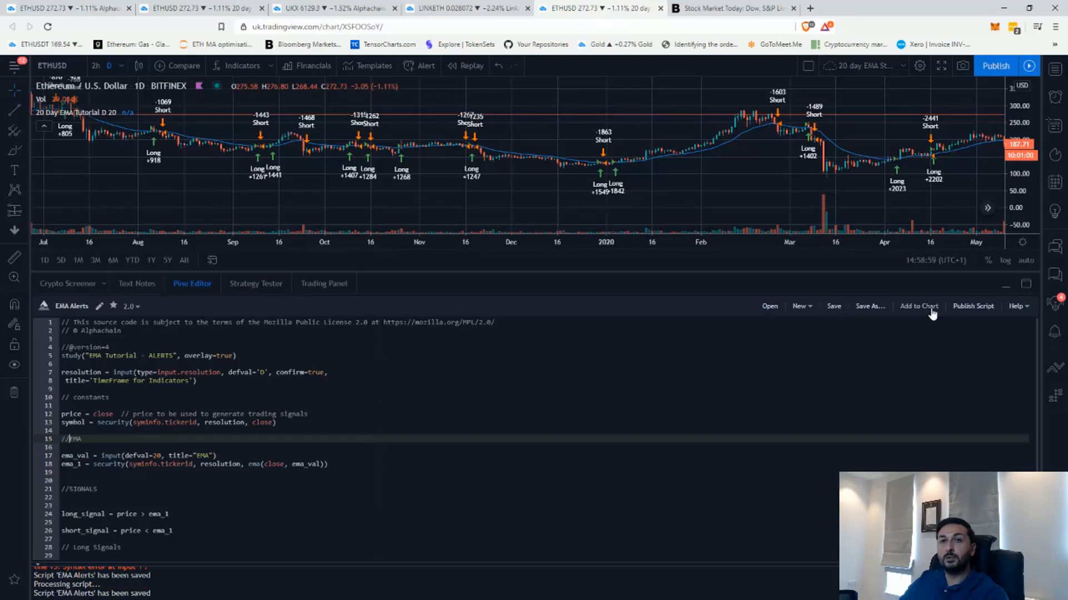
mouse_move(926, 313)
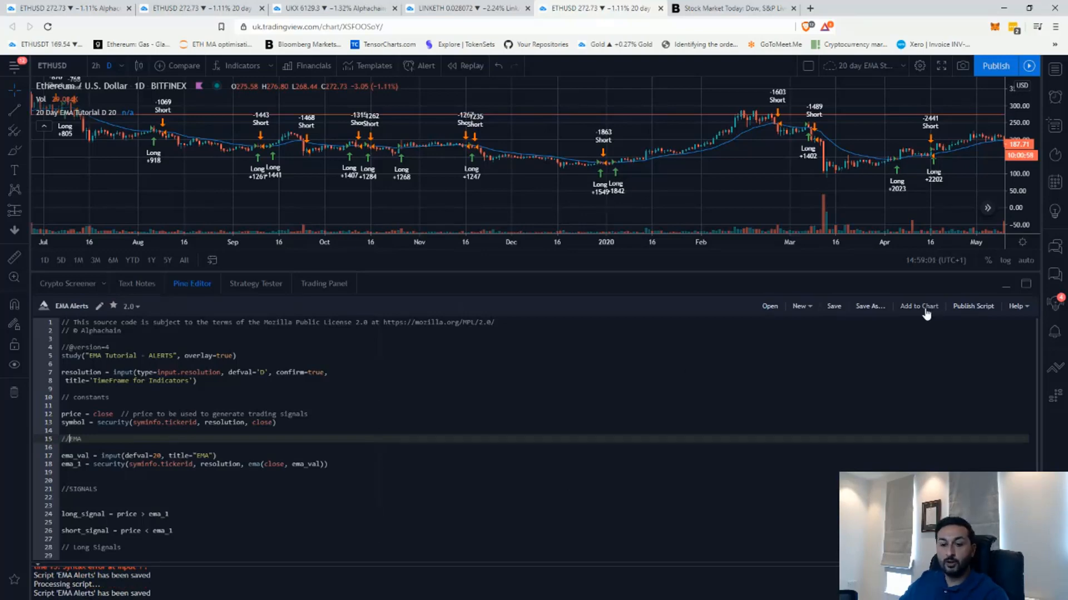
click(918, 306)
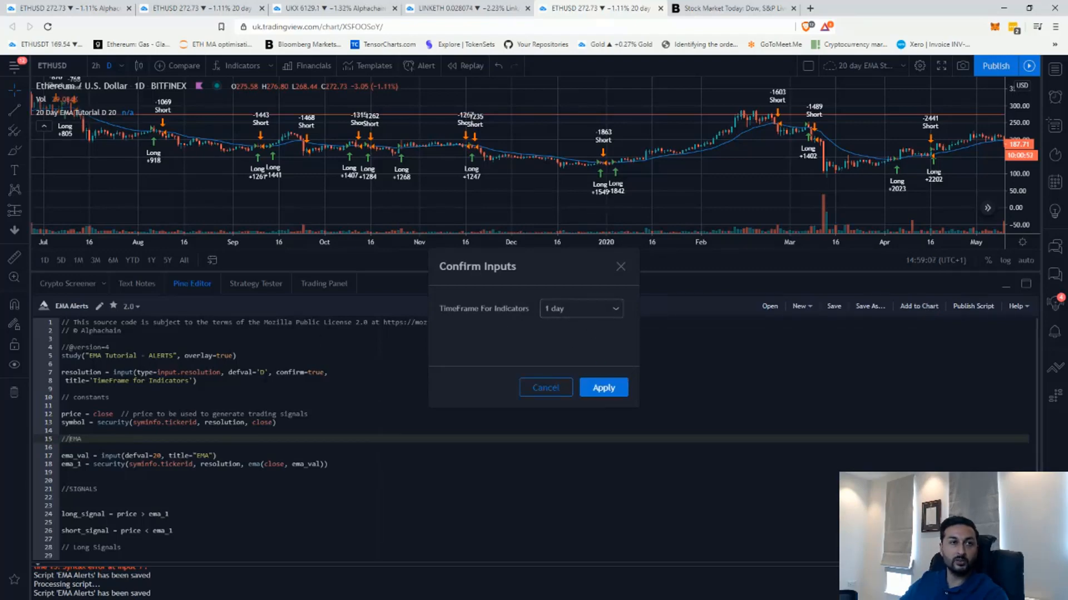
click(603, 388)
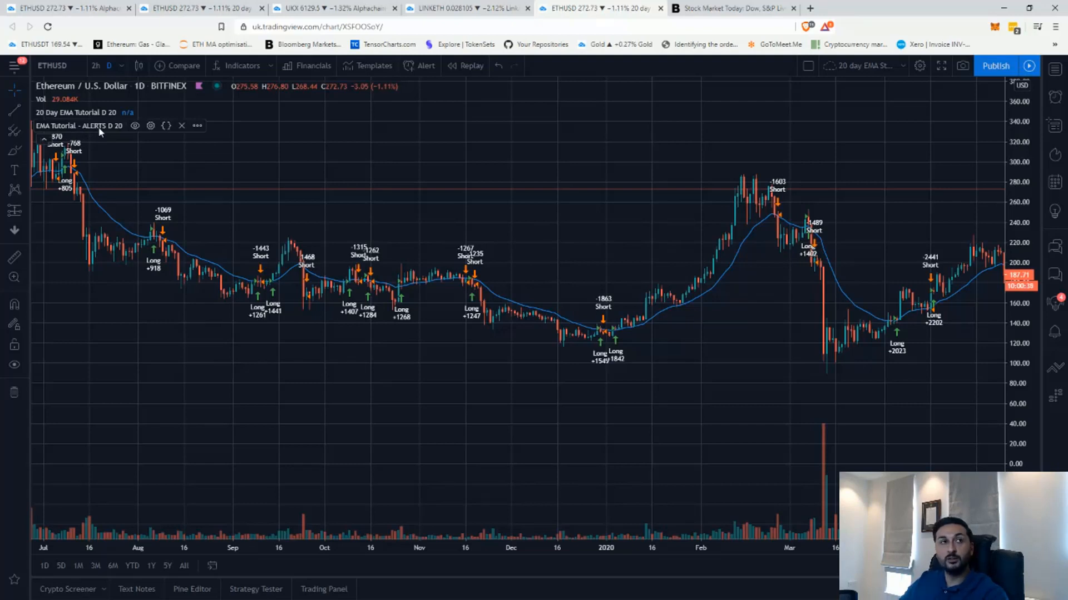
Choose 'Add Alert on EMA Tutorial - ALERTS' from the study's more menu
click(198, 125)
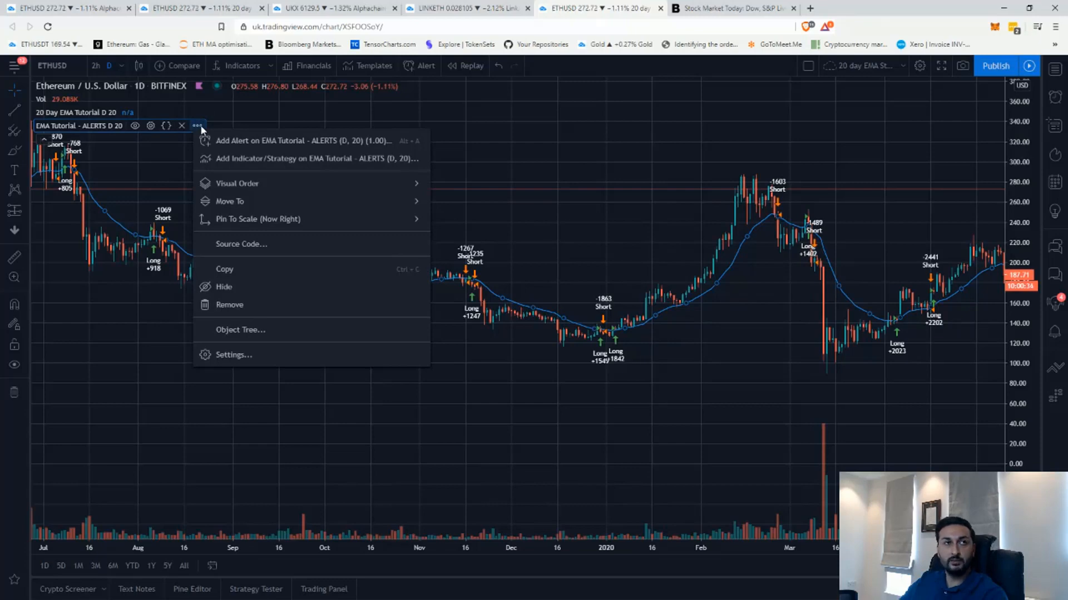
mouse_move(234, 140)
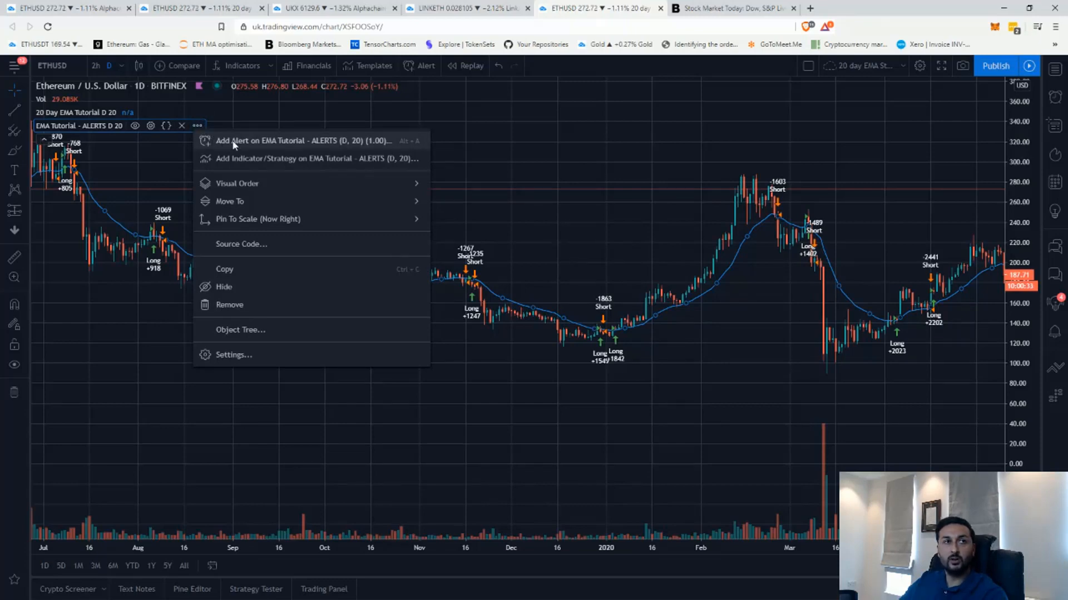
click(300, 140)
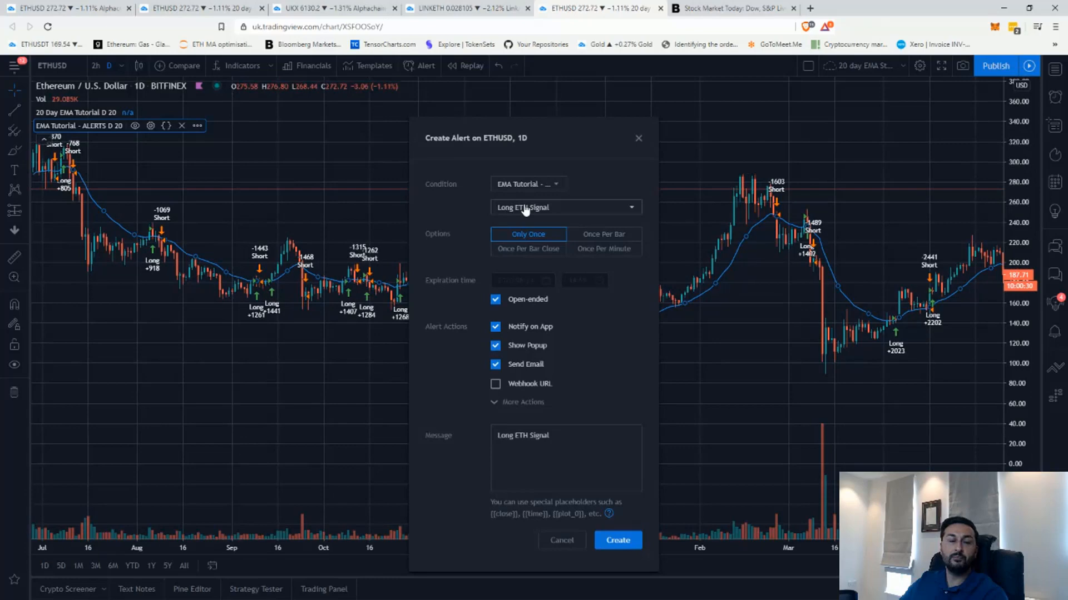
Select Long ETH Signal as the alert condition with Once Per Bar Close triggering
click(564, 207)
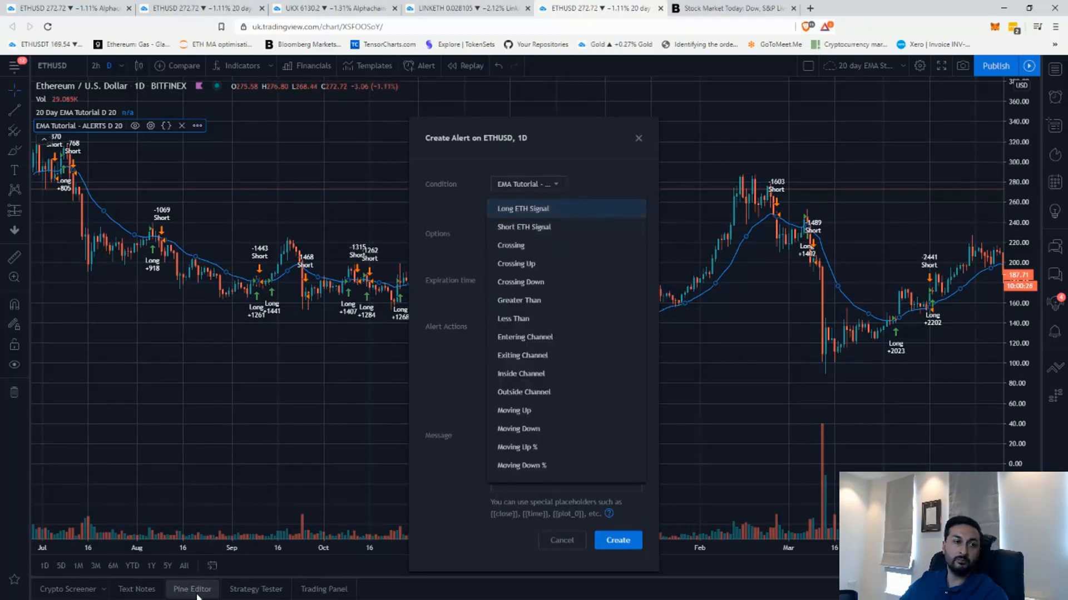
click(522, 209)
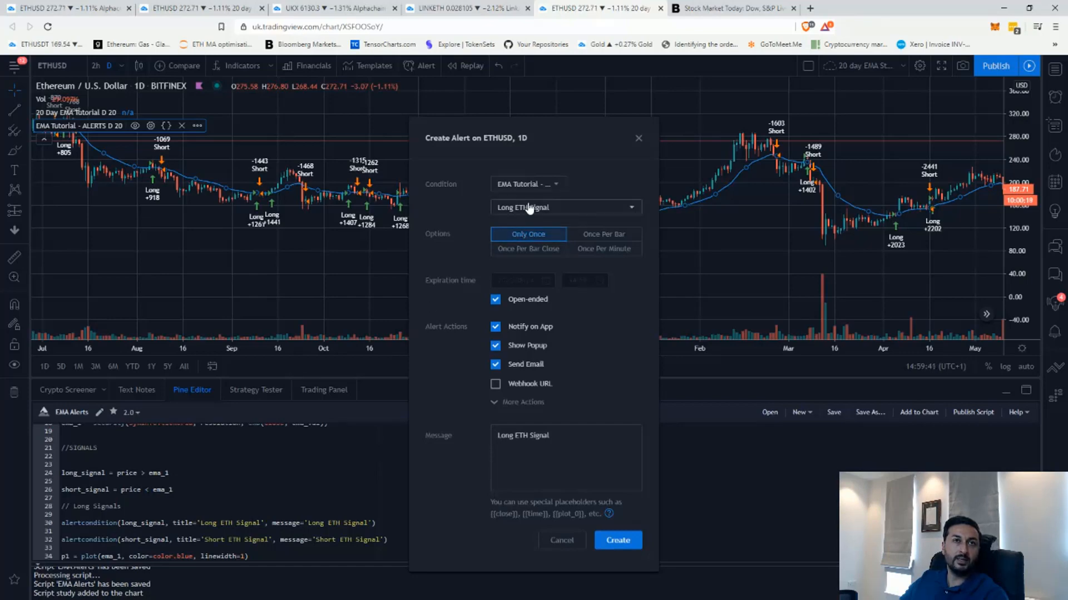
click(563, 207)
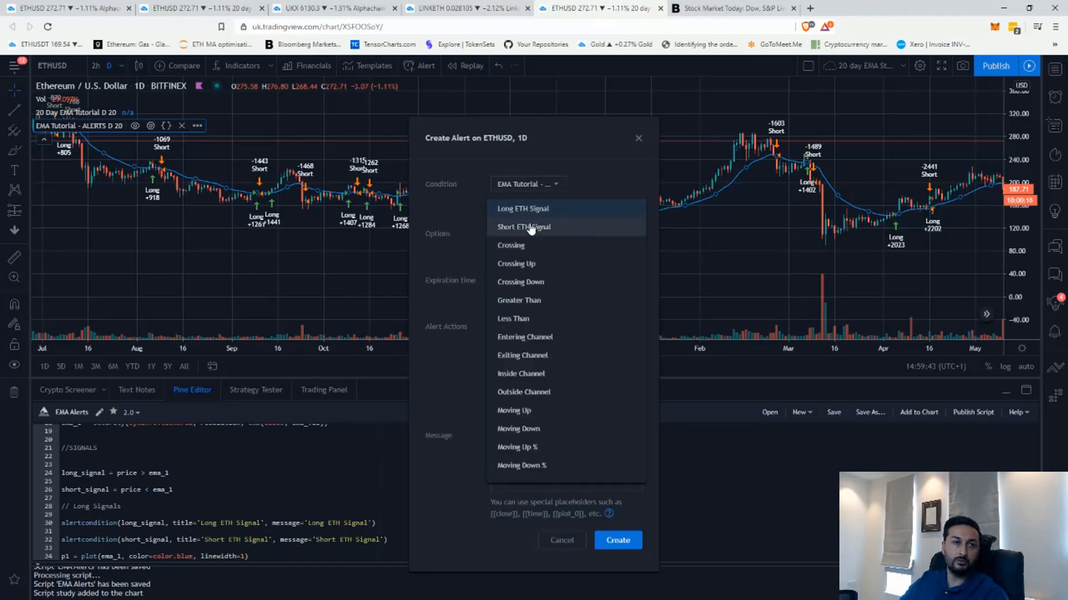
click(522, 208)
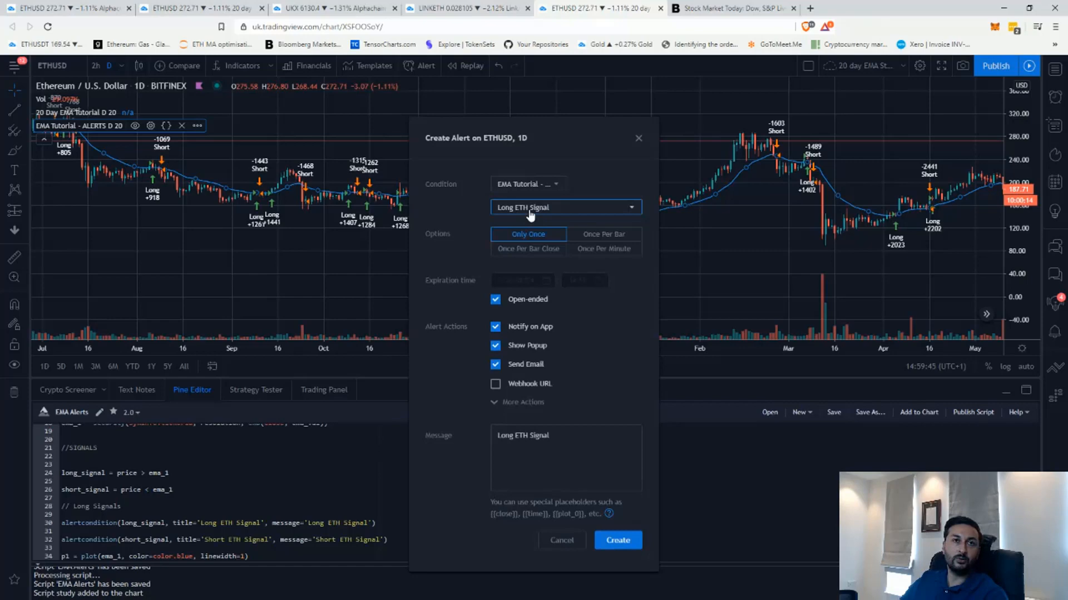
mouse_move(417, 246)
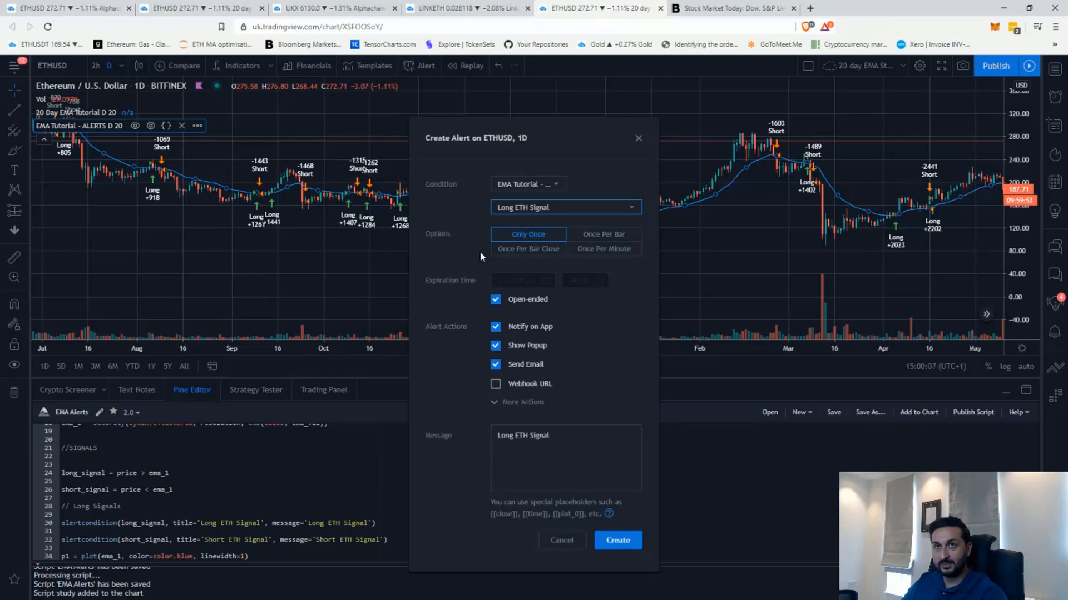
mouse_move(527, 248)
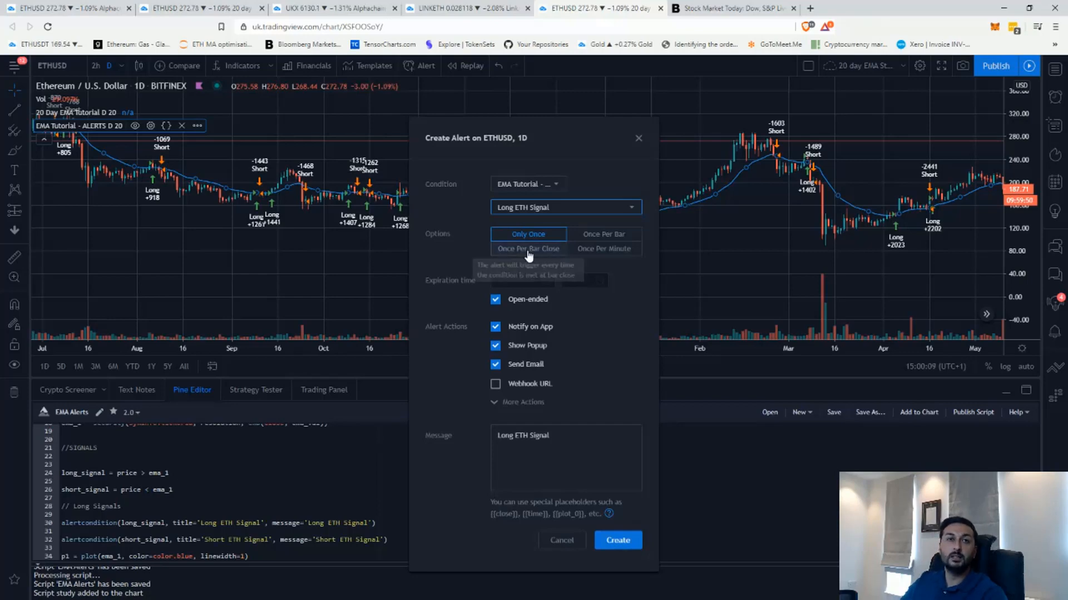
click(528, 249)
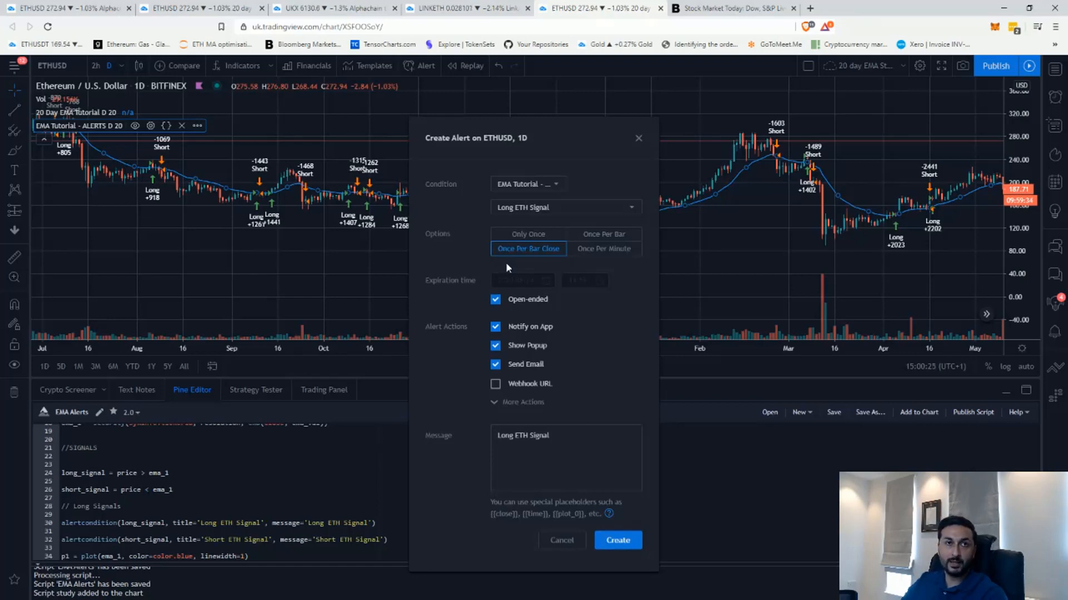
mouse_move(506, 407)
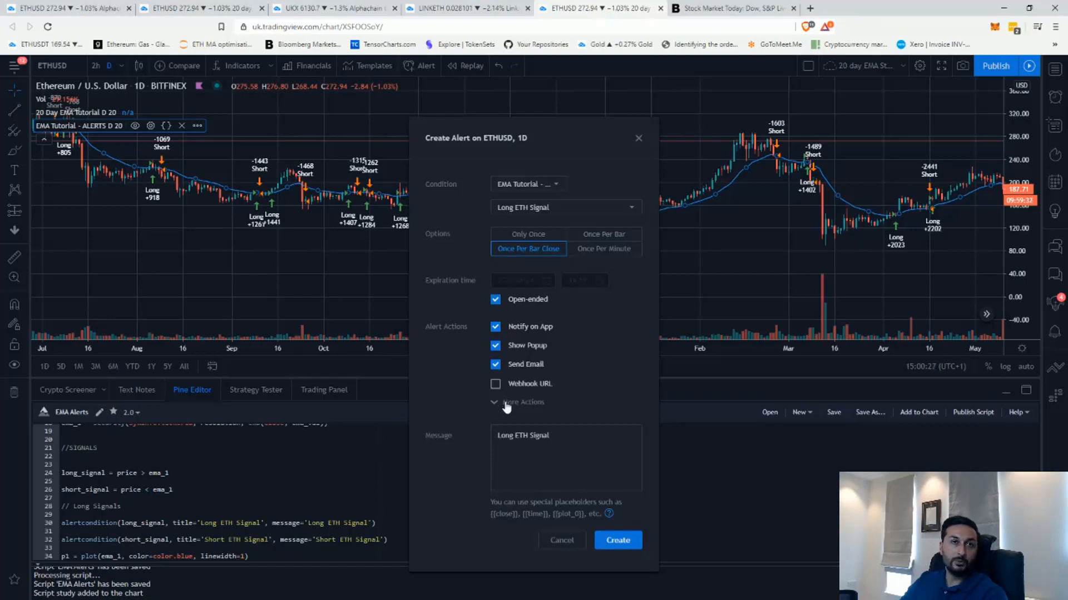
Append 'EMA strat' to the long alert message, create it, and continue past the warning
click(523, 401)
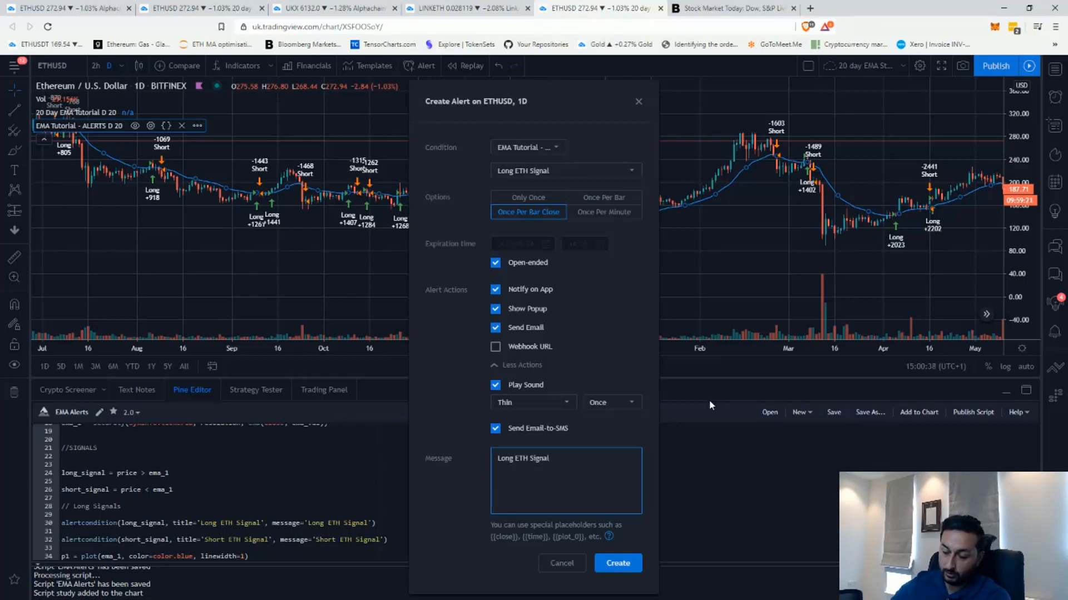
text(EMA)
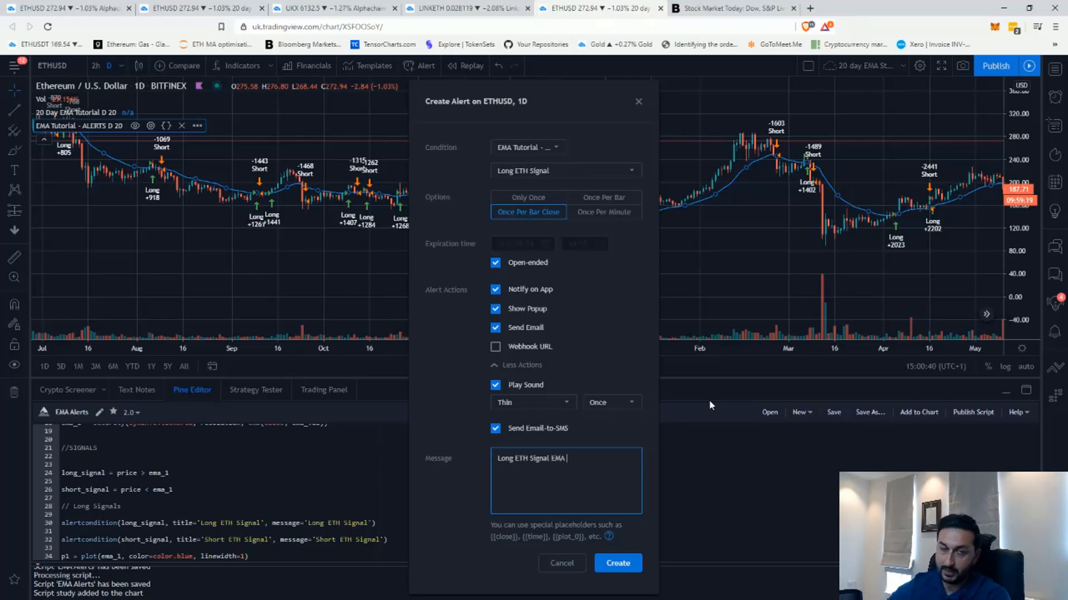
text(strat)
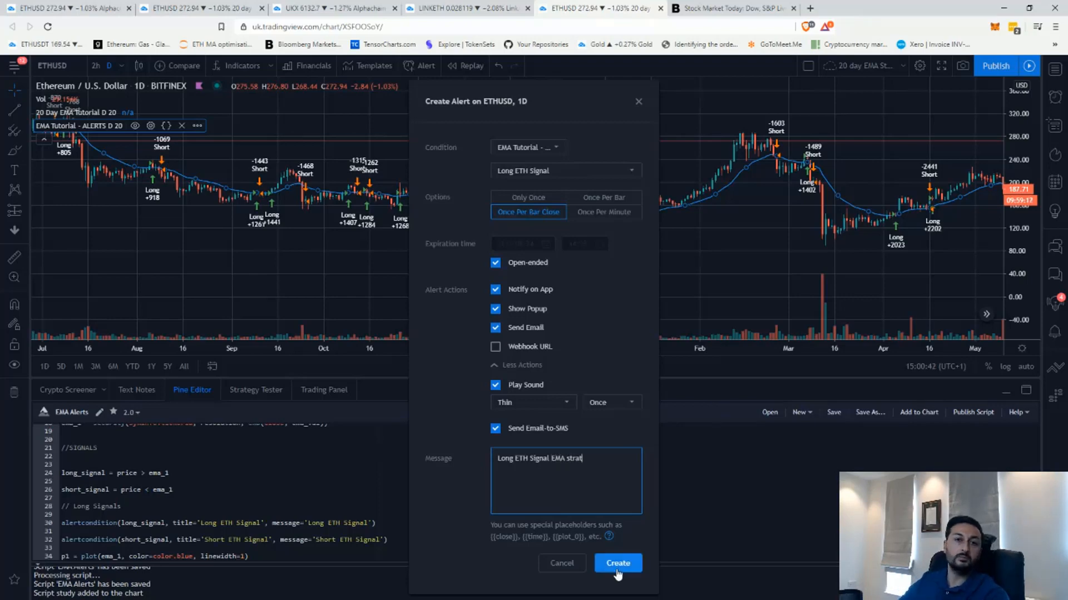
click(616, 564)
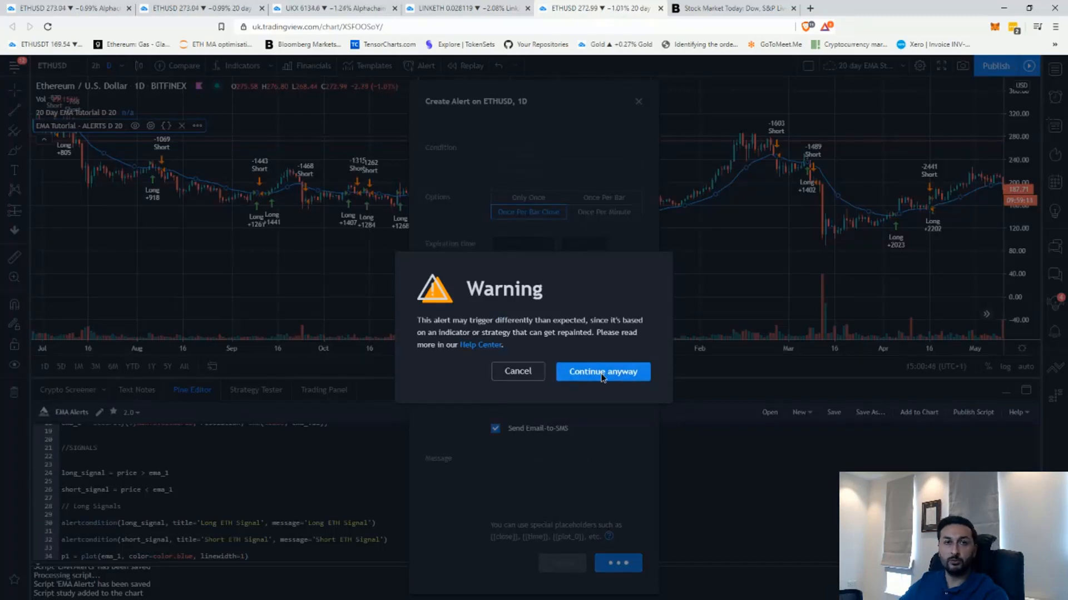
click(602, 372)
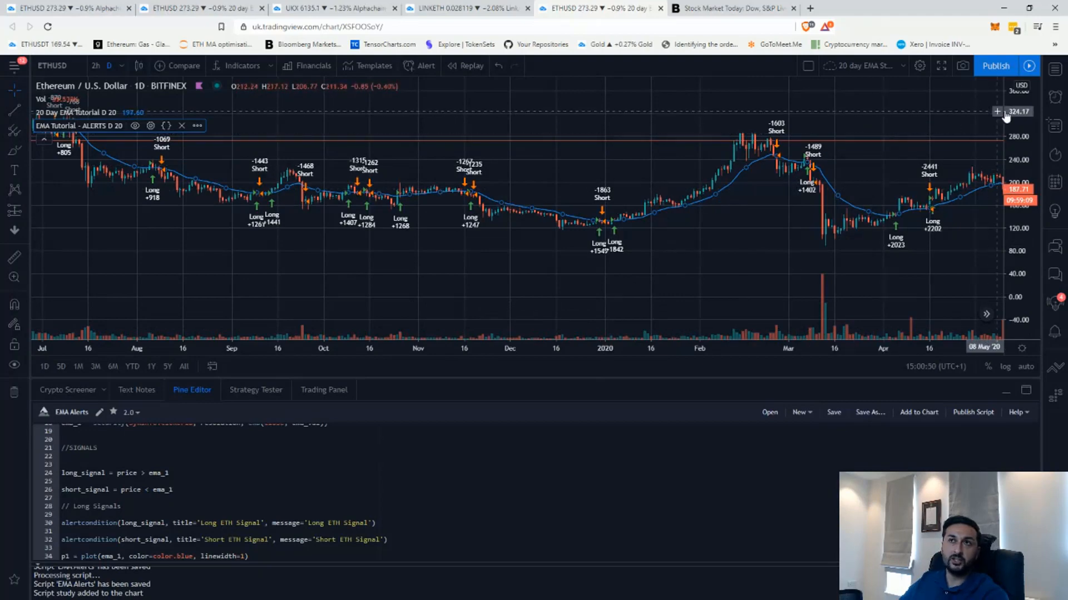
click(1054, 94)
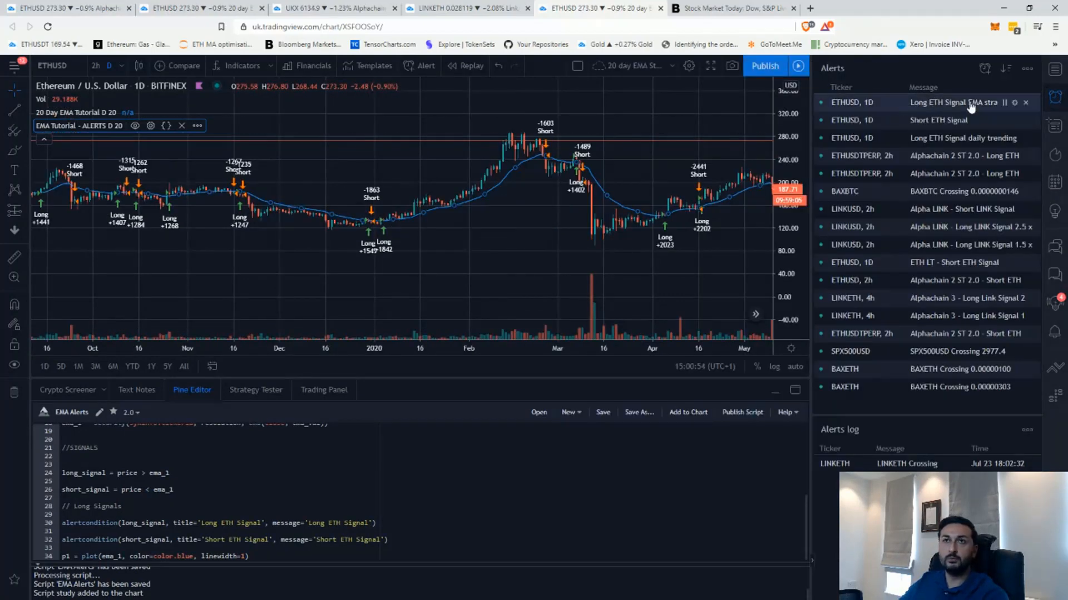
mouse_move(970, 102)
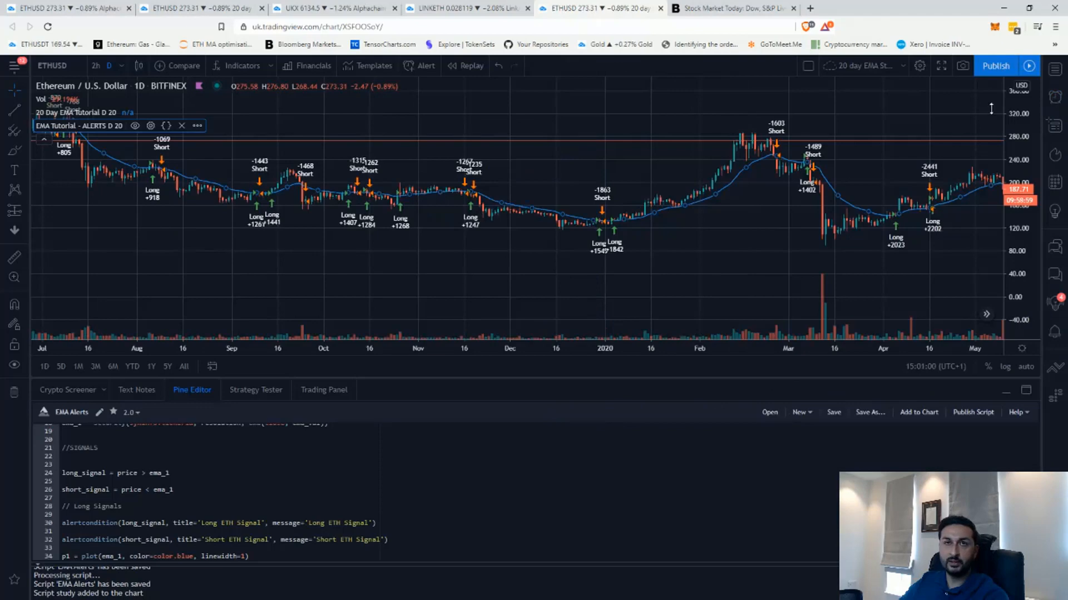
Start another alert on the EMA Tutorial study, triggering Once Per Bar Close
click(197, 126)
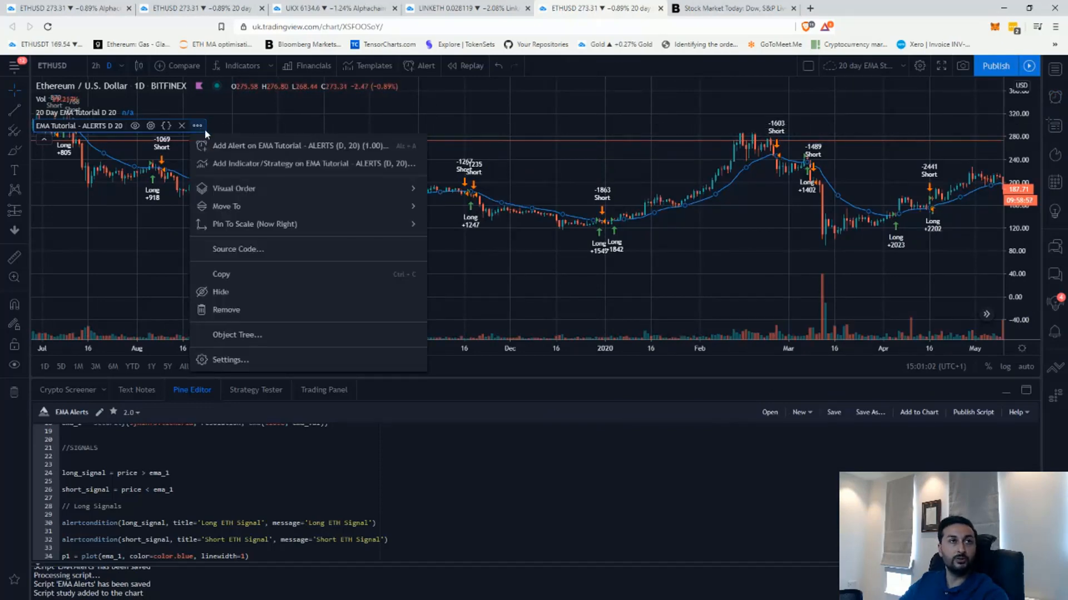
click(273, 145)
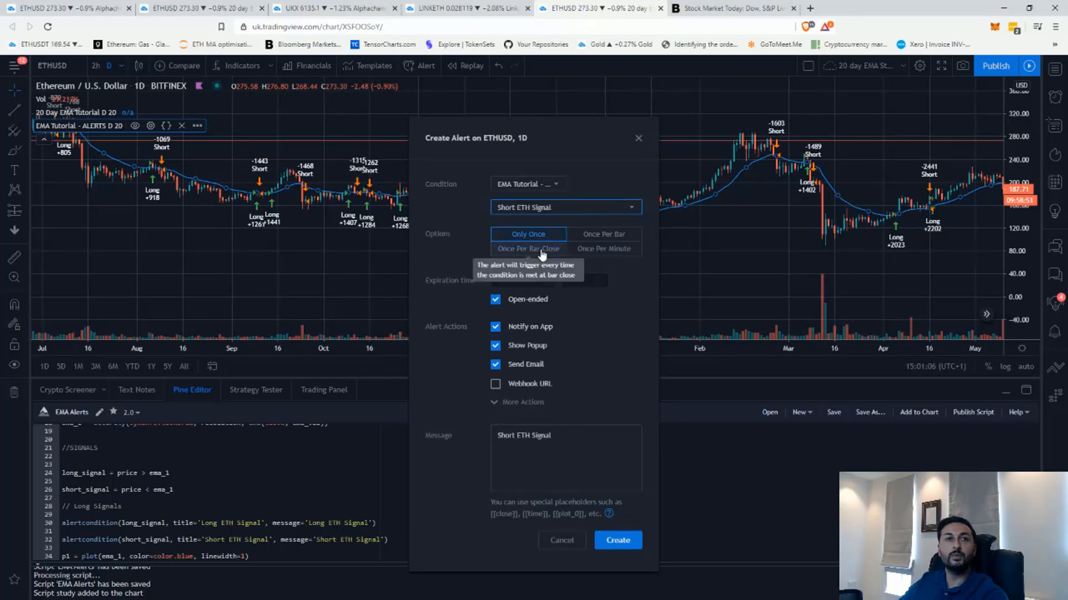
click(527, 249)
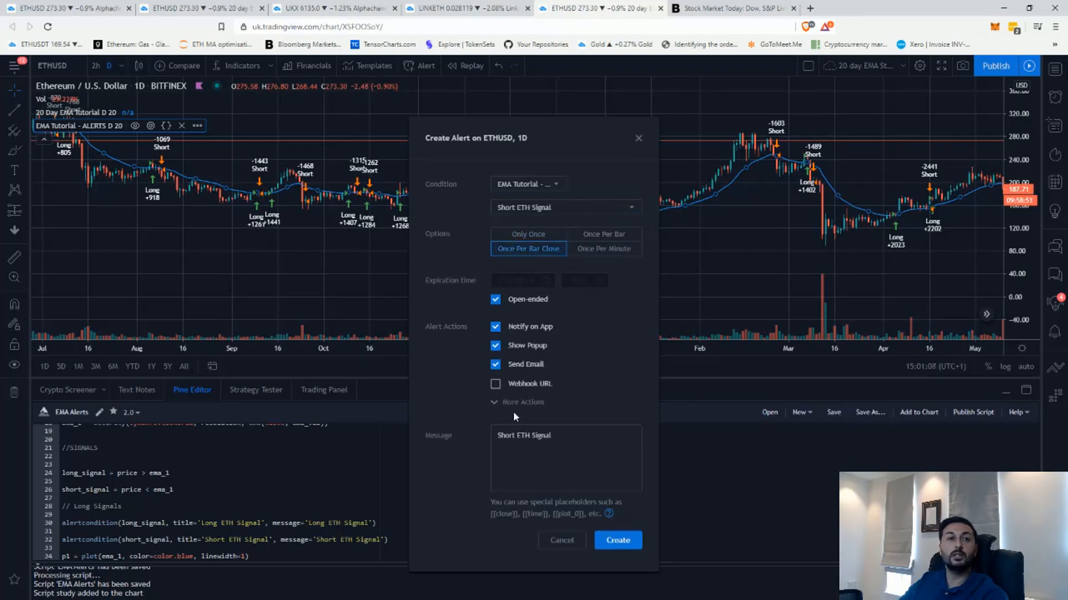
Set the message to 'Short ETH Signal EMA strat', create the alert, and accept the warning
click(522, 401)
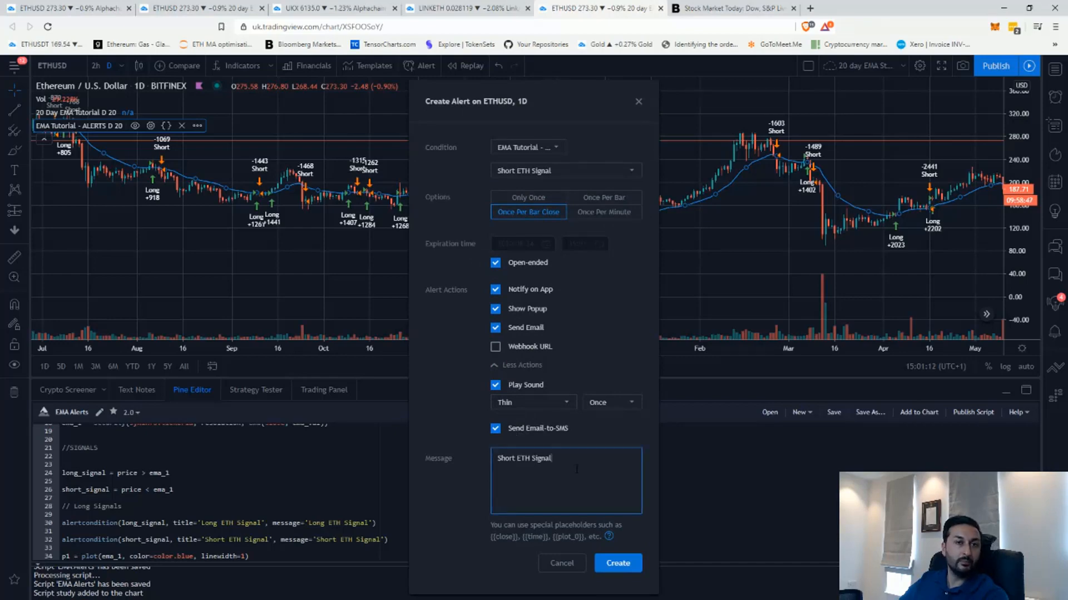
text(EA)
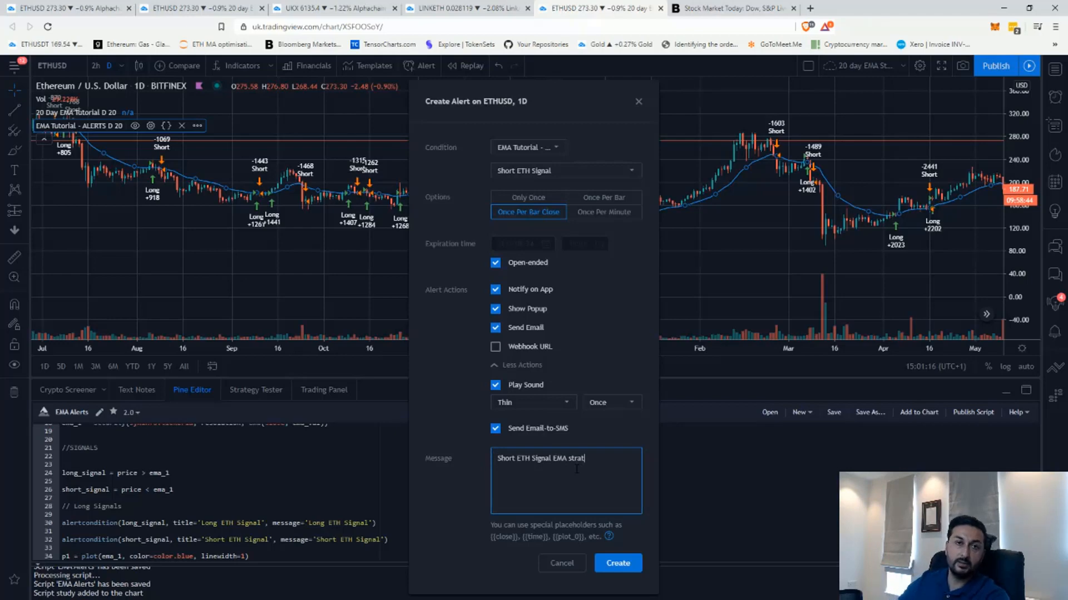
click(616, 563)
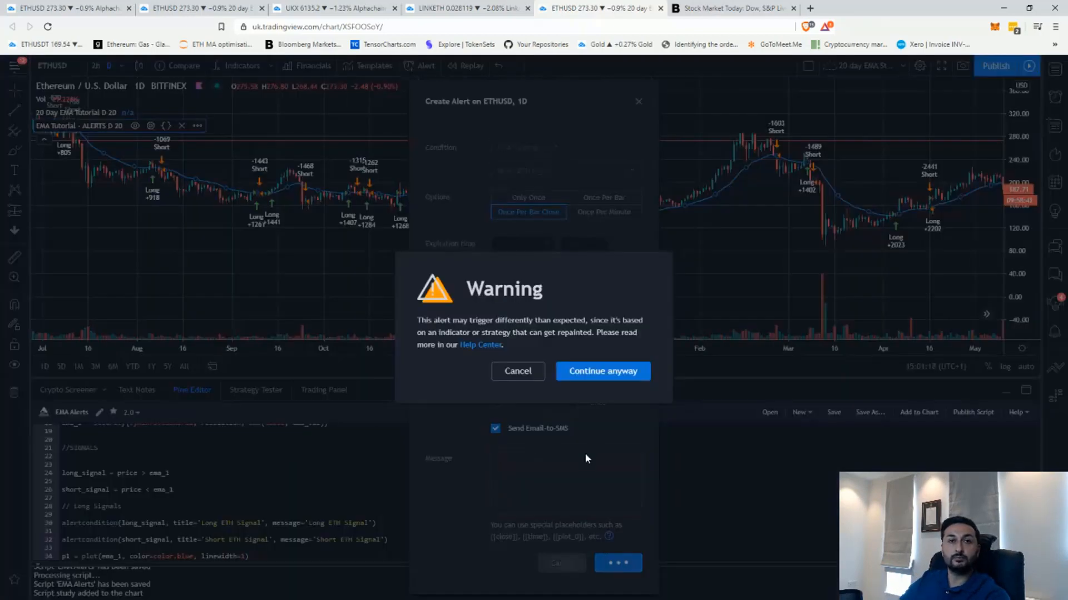
click(601, 371)
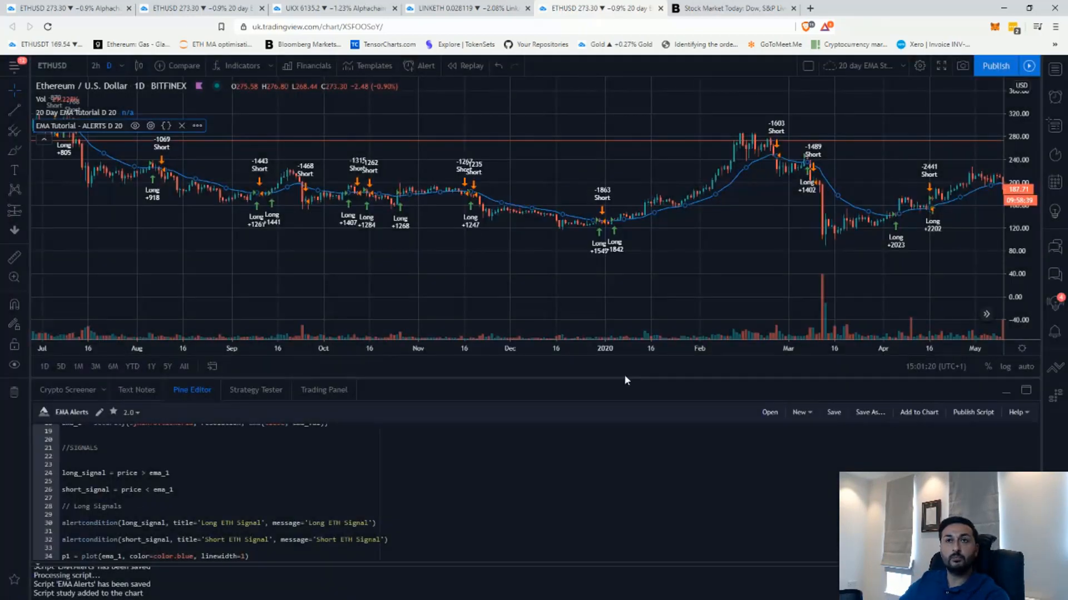